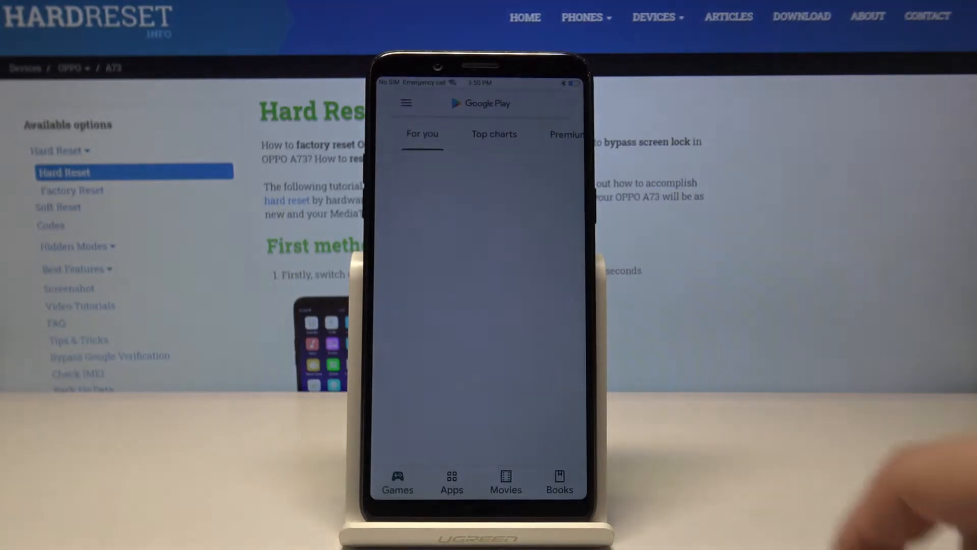
# Search Play Store for 'opera mini' and start installing Opera Mini
pyautogui.click(486, 103)
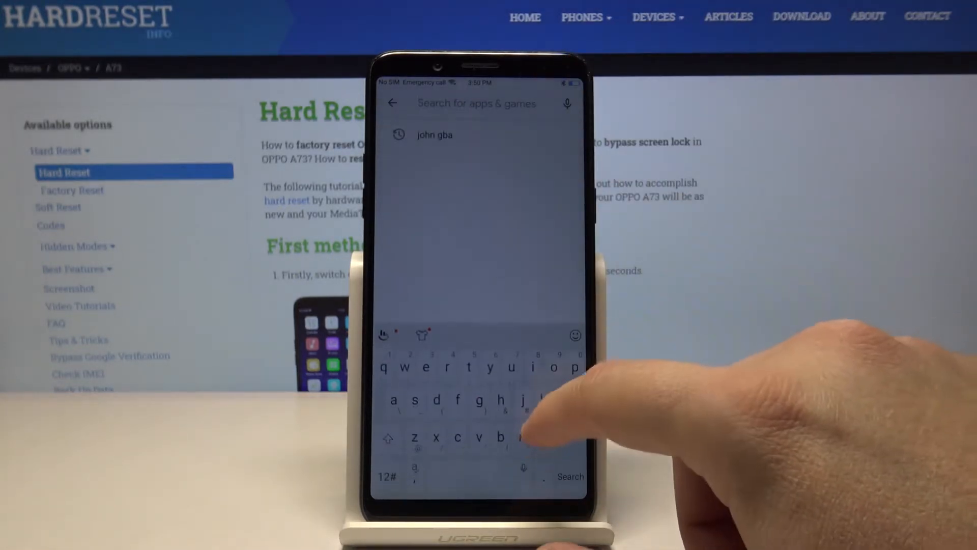
pyautogui.write('oper')
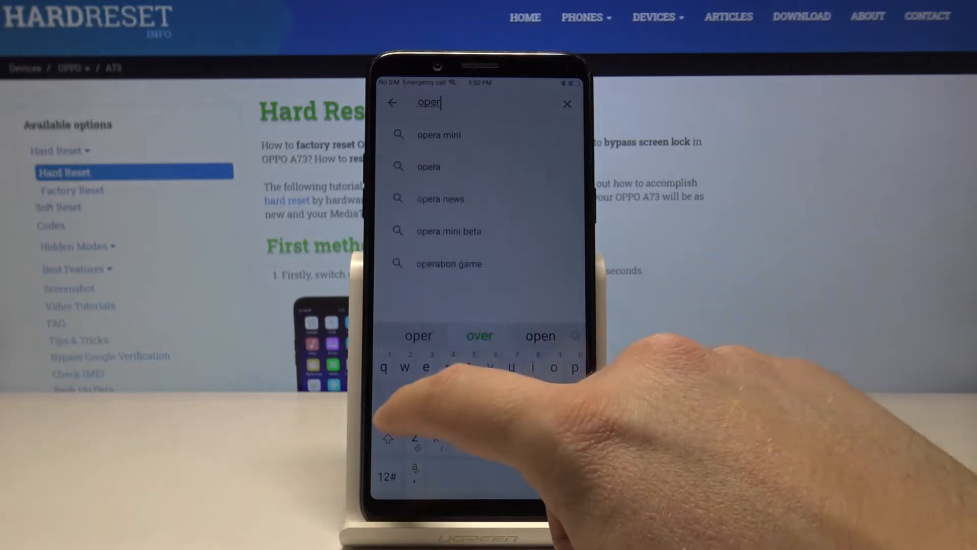
pyautogui.click(439, 134)
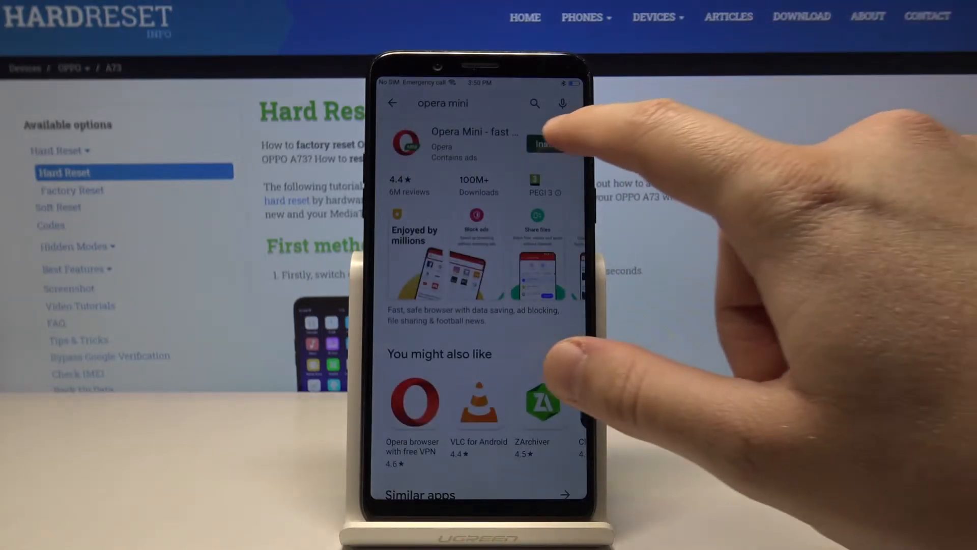
pyautogui.click(544, 144)
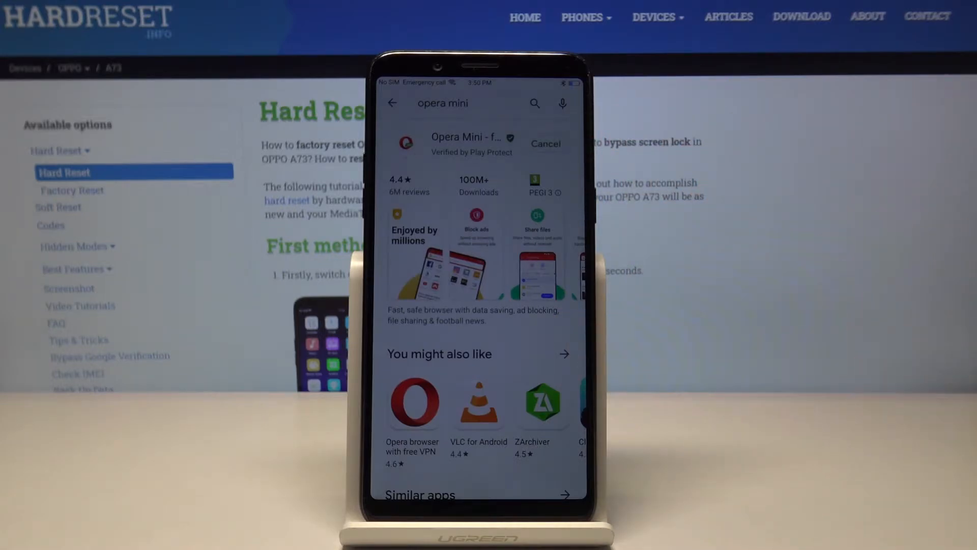
# Launch Opera Mini and continue past the privacy notice and personalized ads screens
pyautogui.click(471, 143)
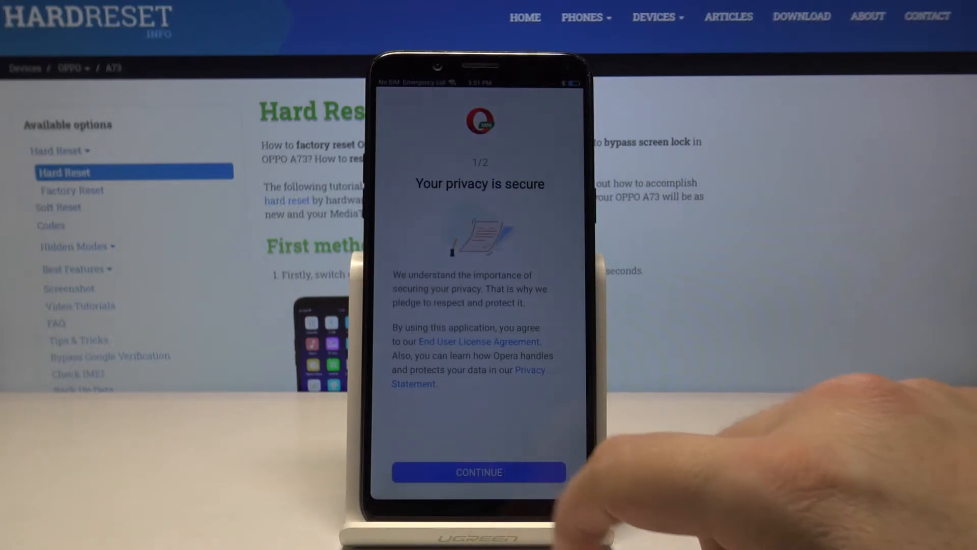
pyautogui.click(479, 472)
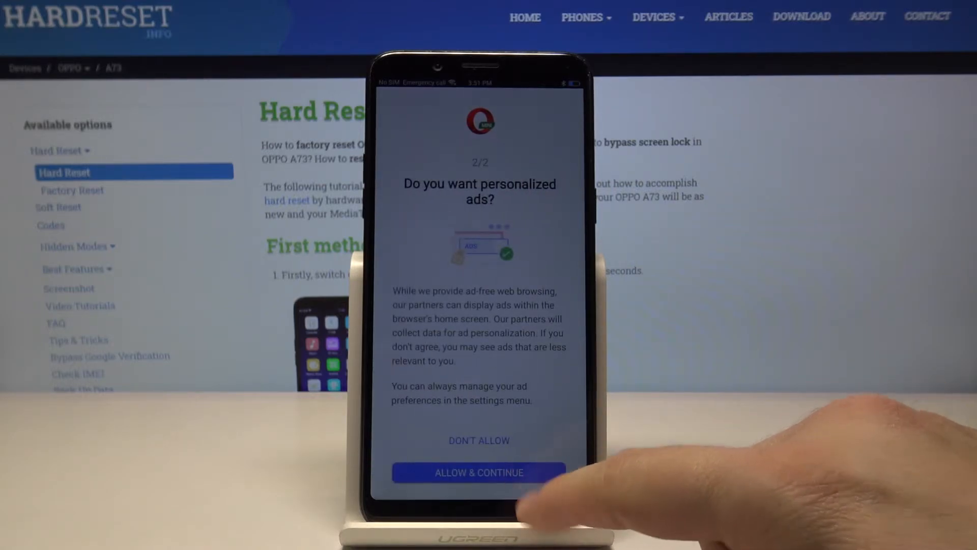
pyautogui.click(478, 471)
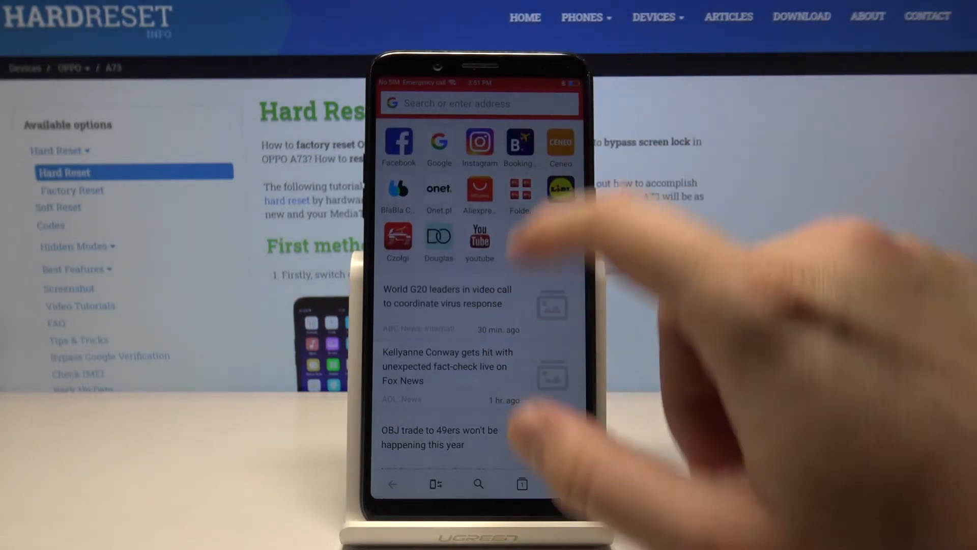
# Enter 'hardreset.info' in Opera Mini's address bar to load the site
pyautogui.click(478, 103)
pyautogui.write('hardreset')
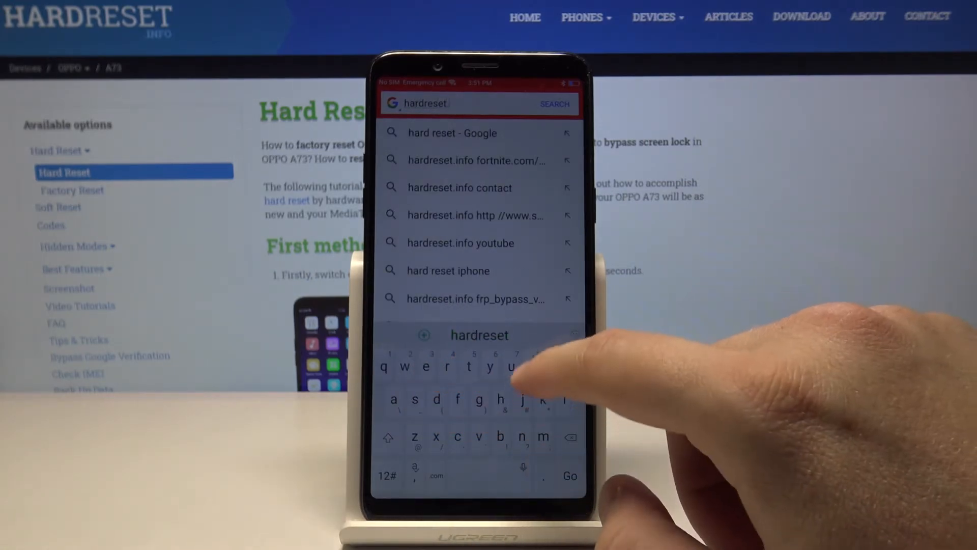
pyautogui.write('.info')
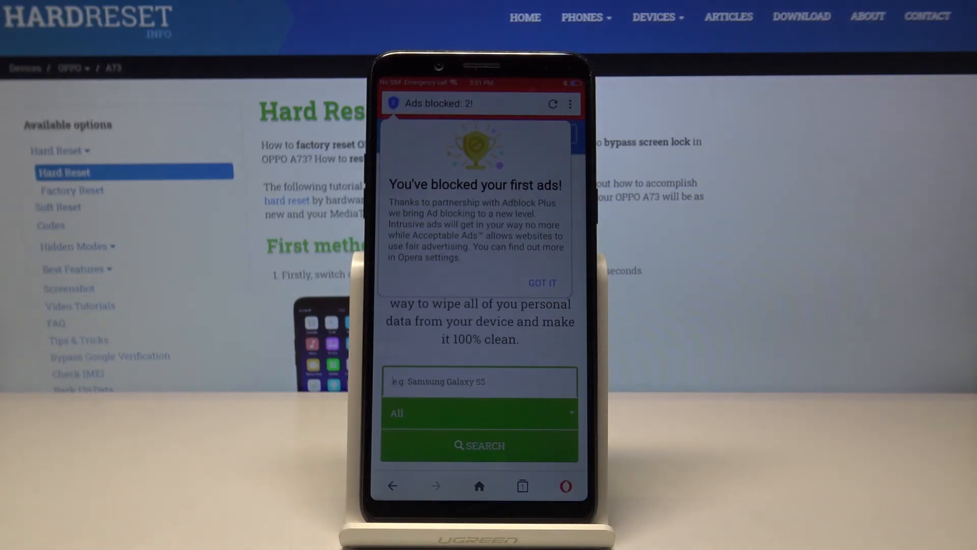
# Dismiss the ads-blocked notice, open ARTICLES from the site menu, and scroll the list
pyautogui.click(542, 282)
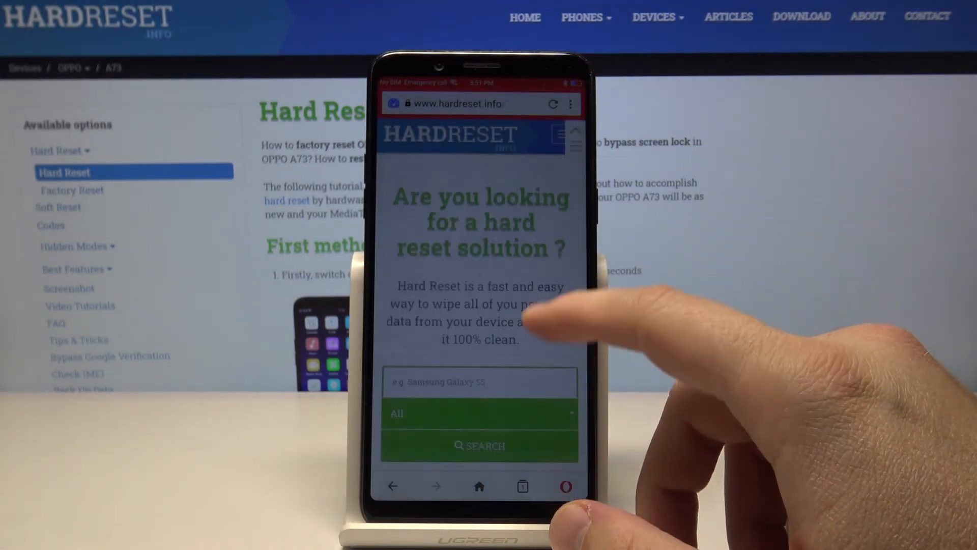
pyautogui.click(560, 135)
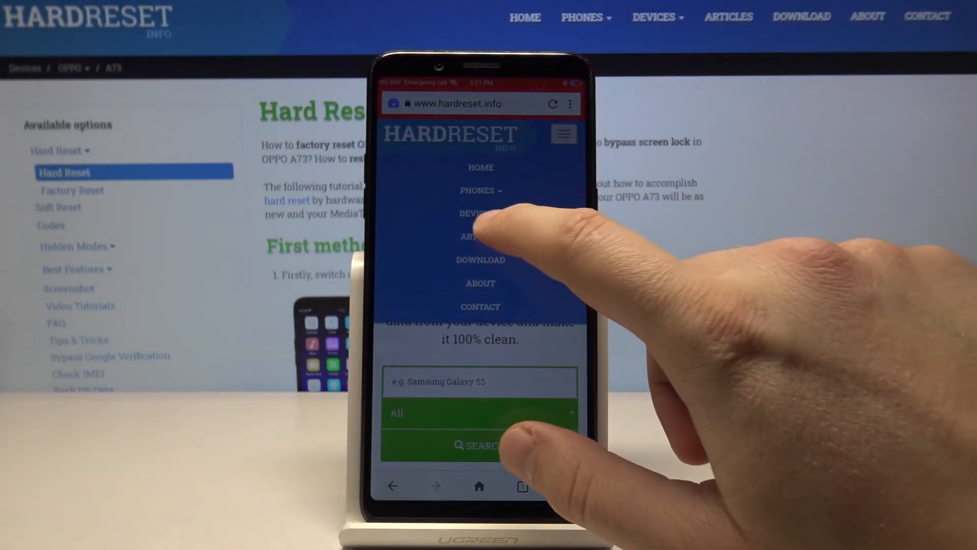
pyautogui.click(474, 236)
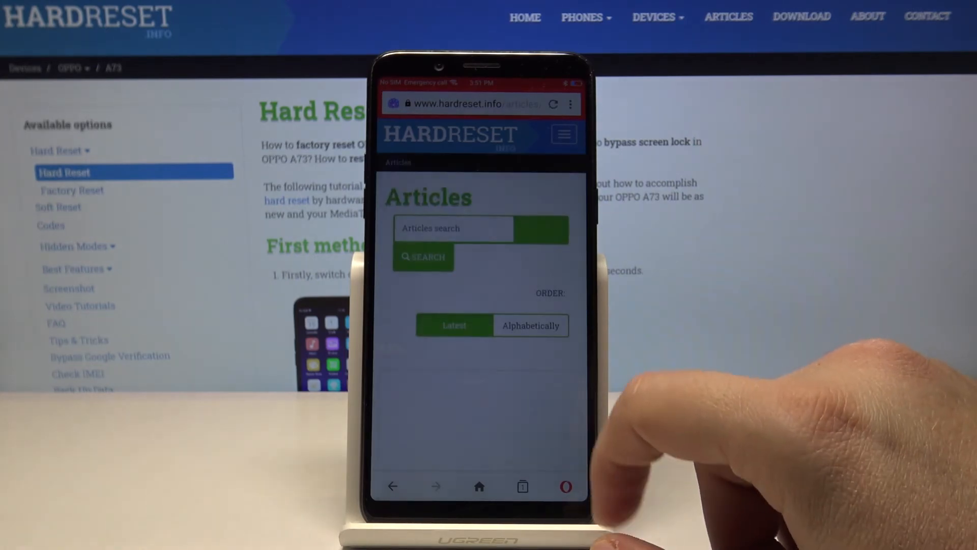
pyautogui.scroll(-3)
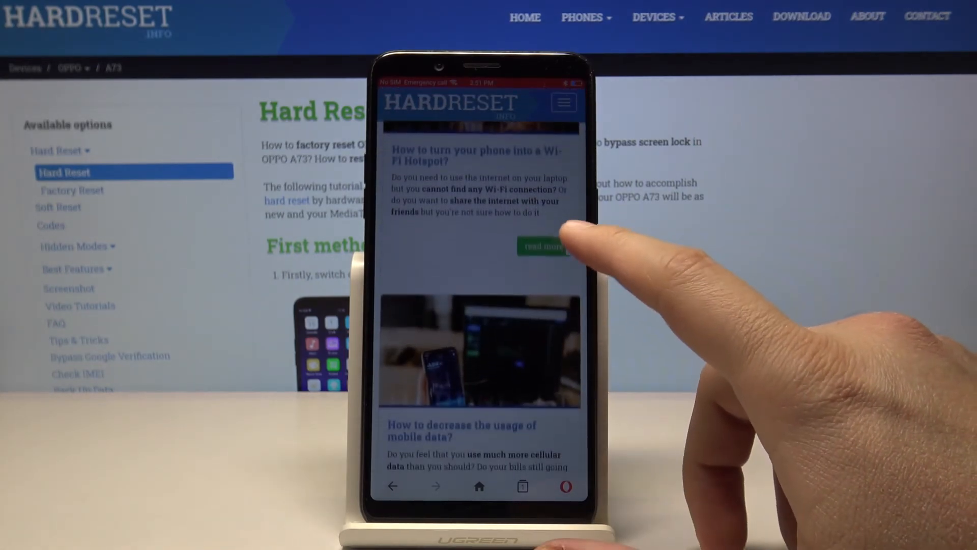